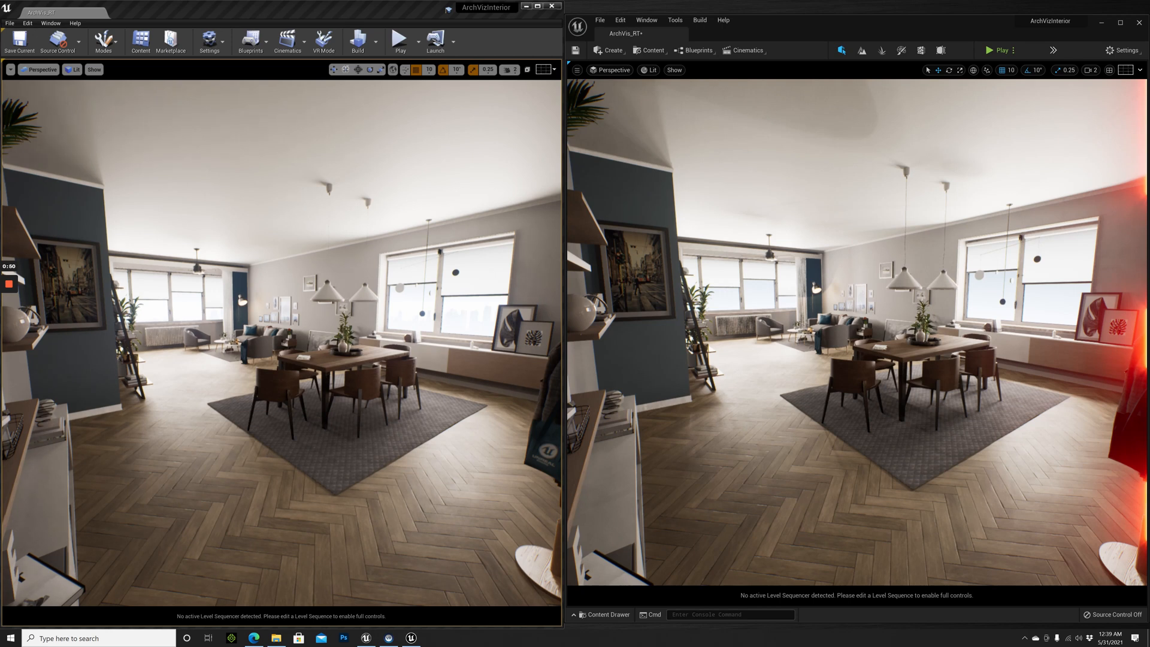
Switch the UE5 viewport's view mode to Nanite Visualization Triangles
left_click(651, 70)
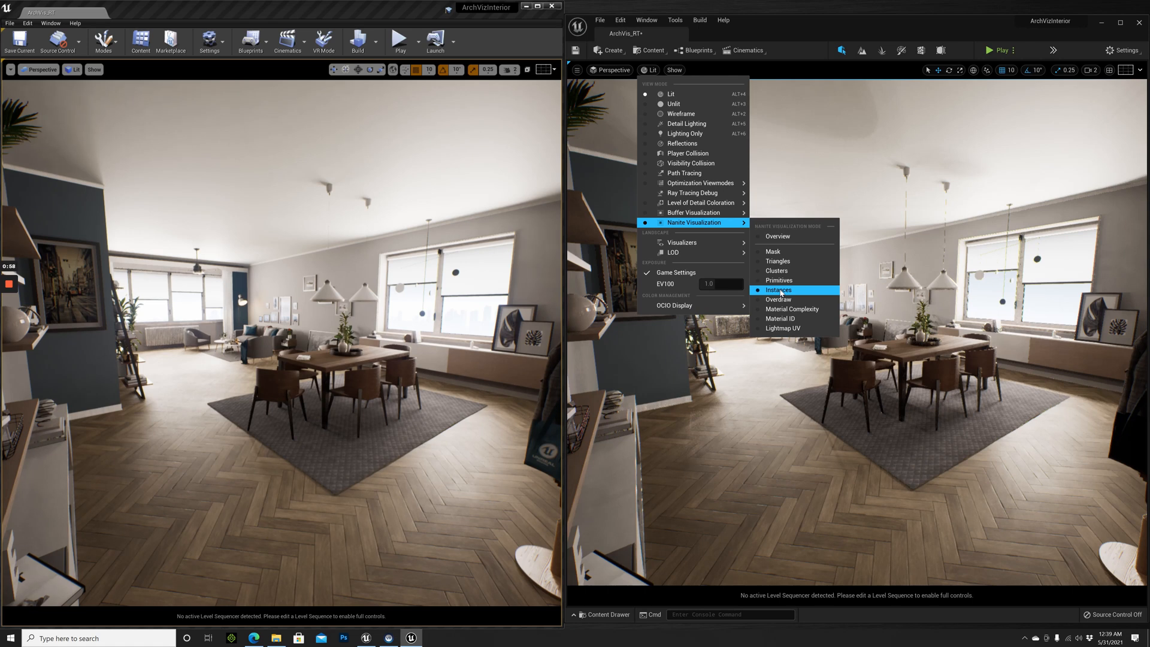
left_click(779, 261)
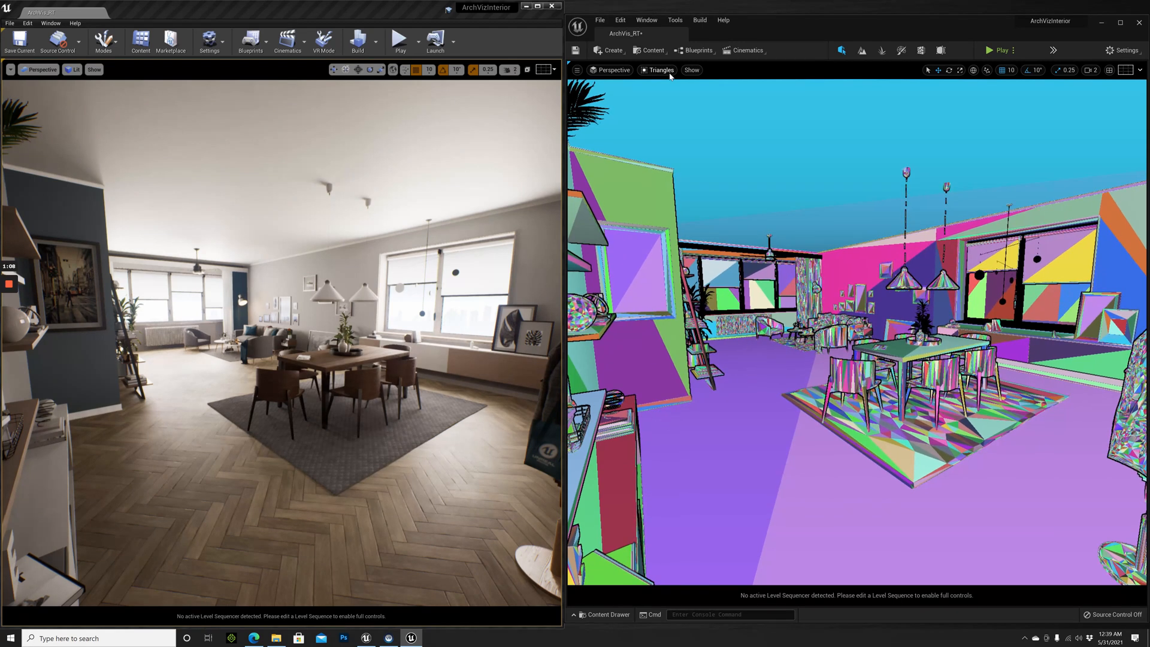
Return the UE5 viewport's view mode from Triangles to Lit
left_click(659, 69)
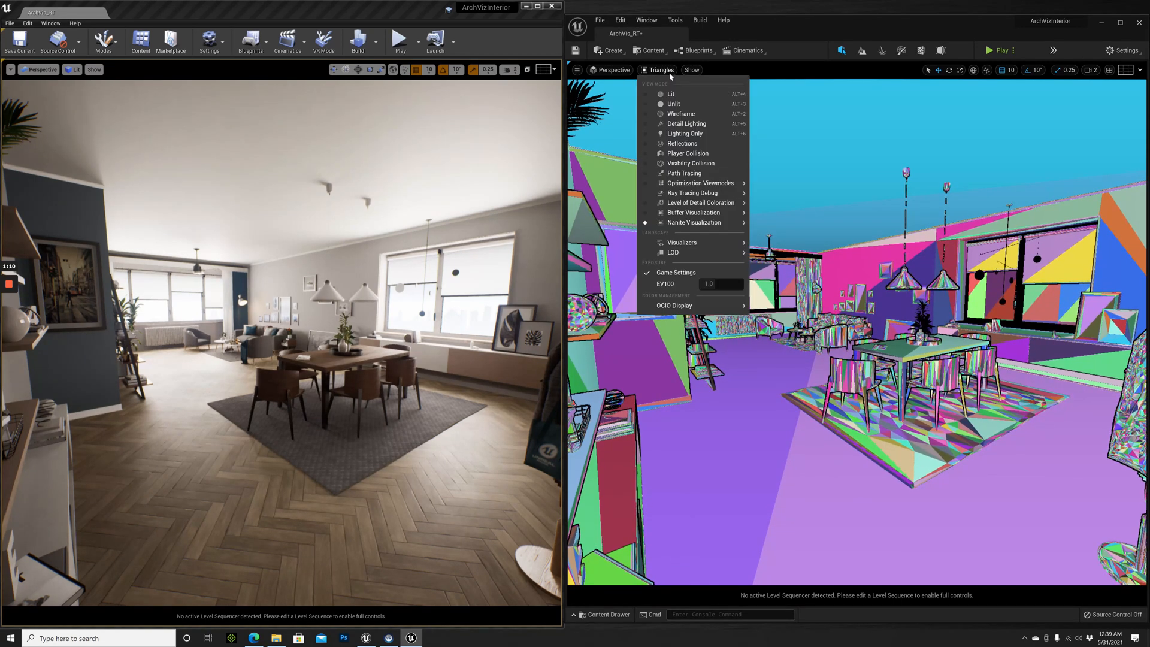
mouse_move(671, 94)
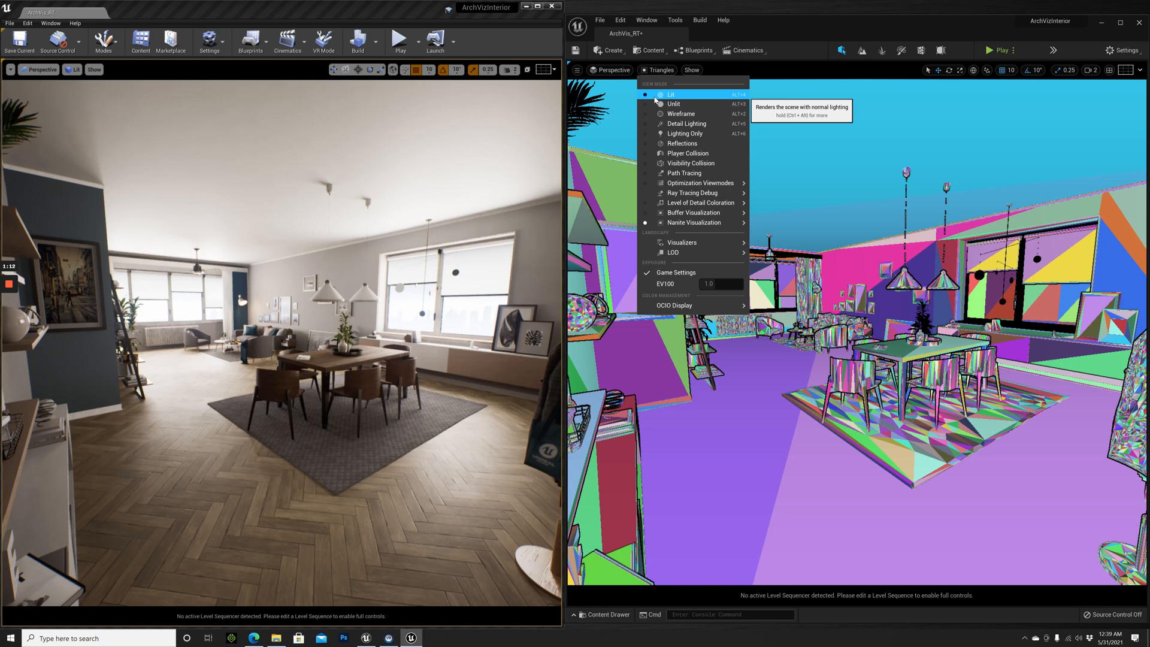
left_click(670, 94)
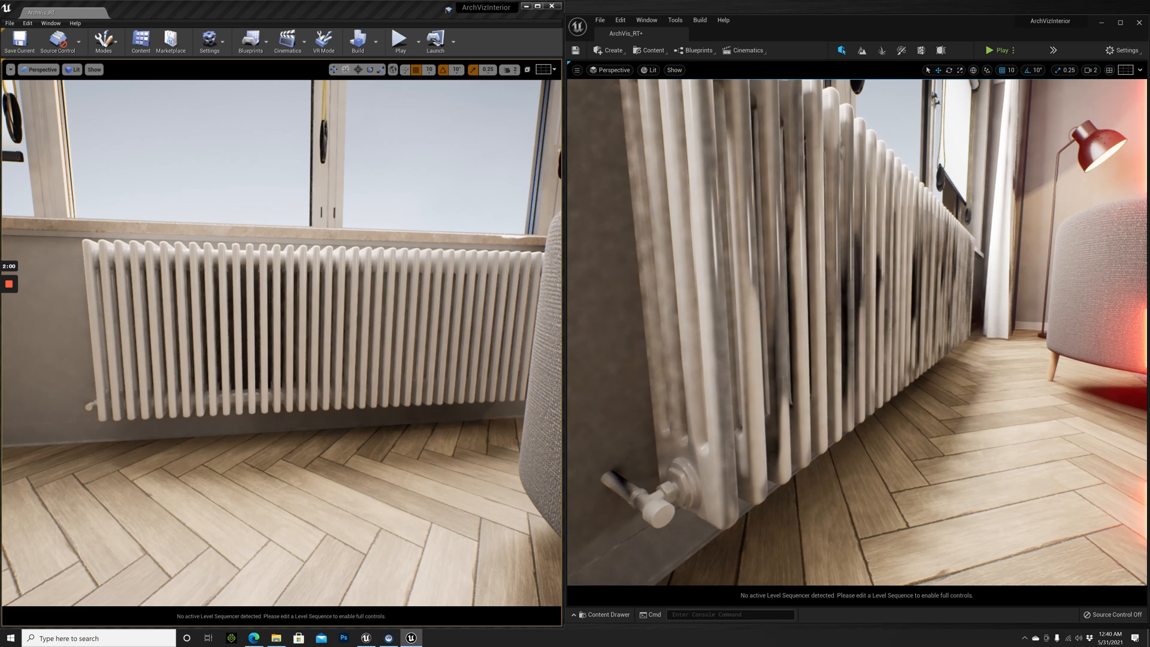
Fly the UE5 camera up to the white radiator under the window
left_click(807, 294)
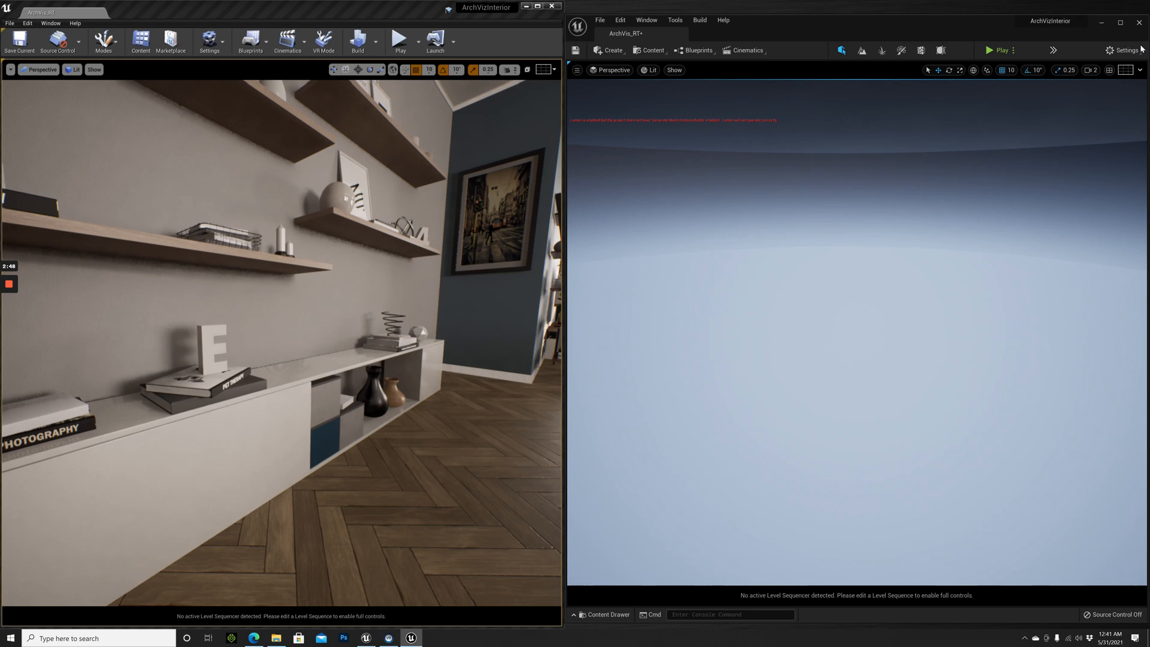
Open the World Outliner from the UE5 editor's Window menu
left_click(675, 21)
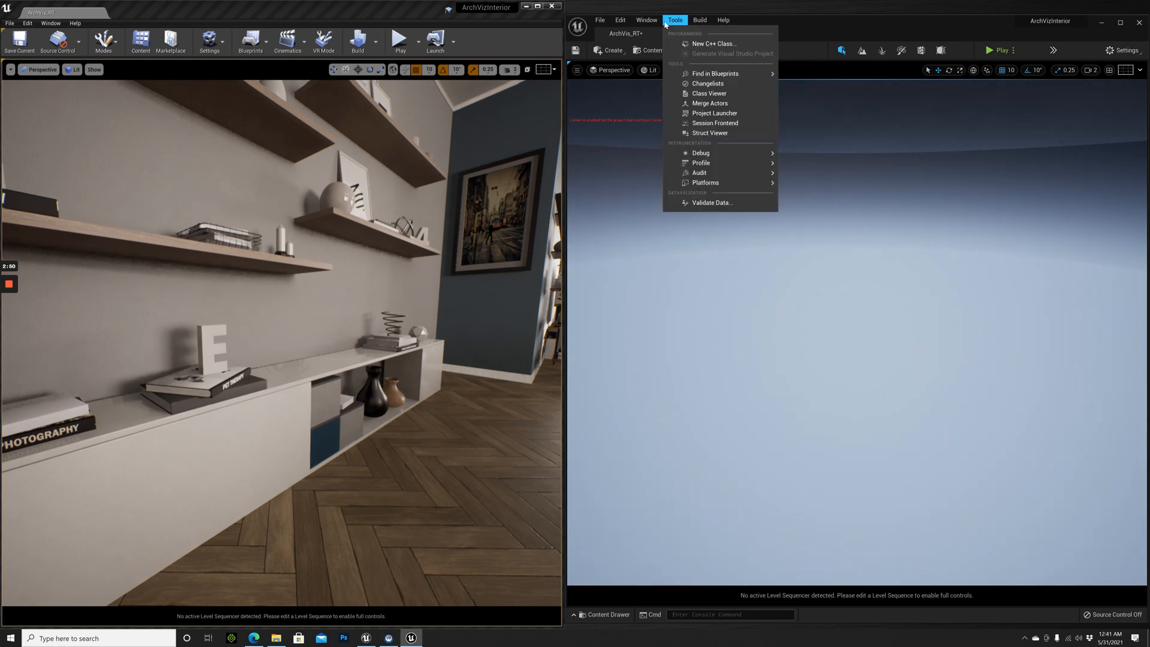
left_click(646, 20)
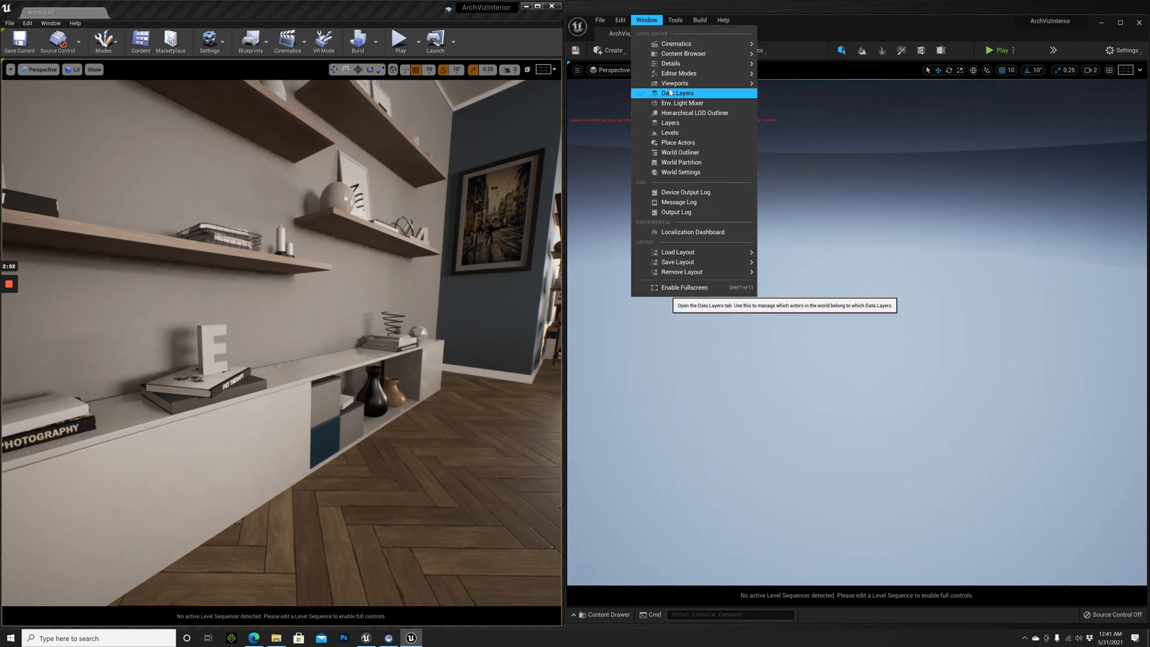
mouse_move(681, 152)
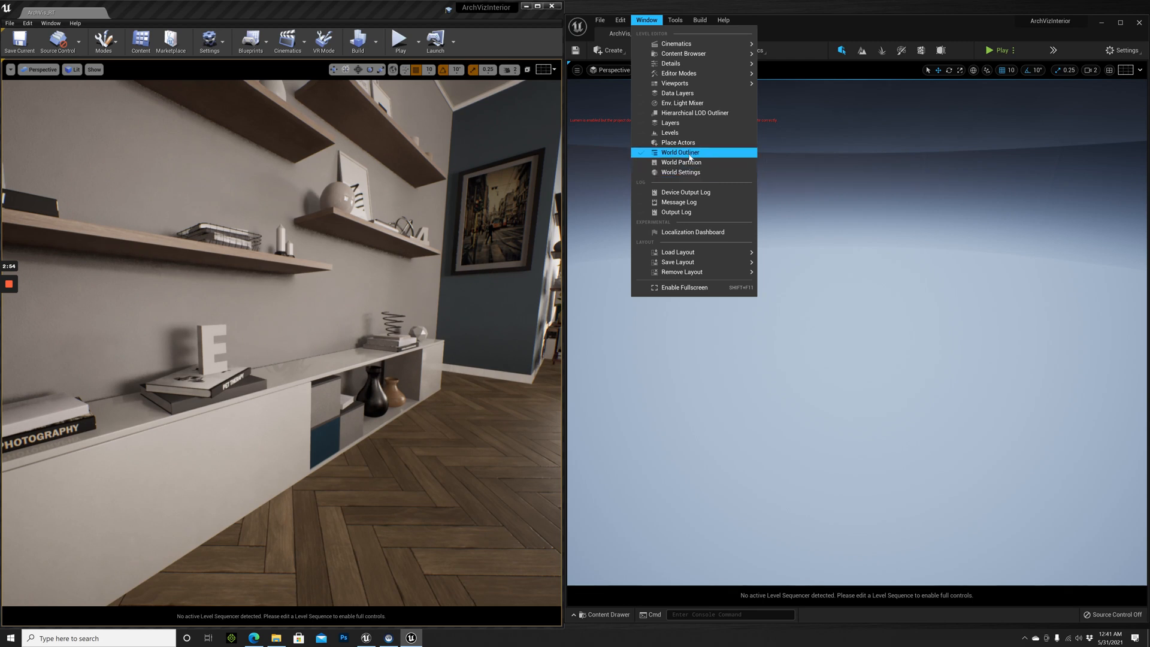
left_click(681, 152)
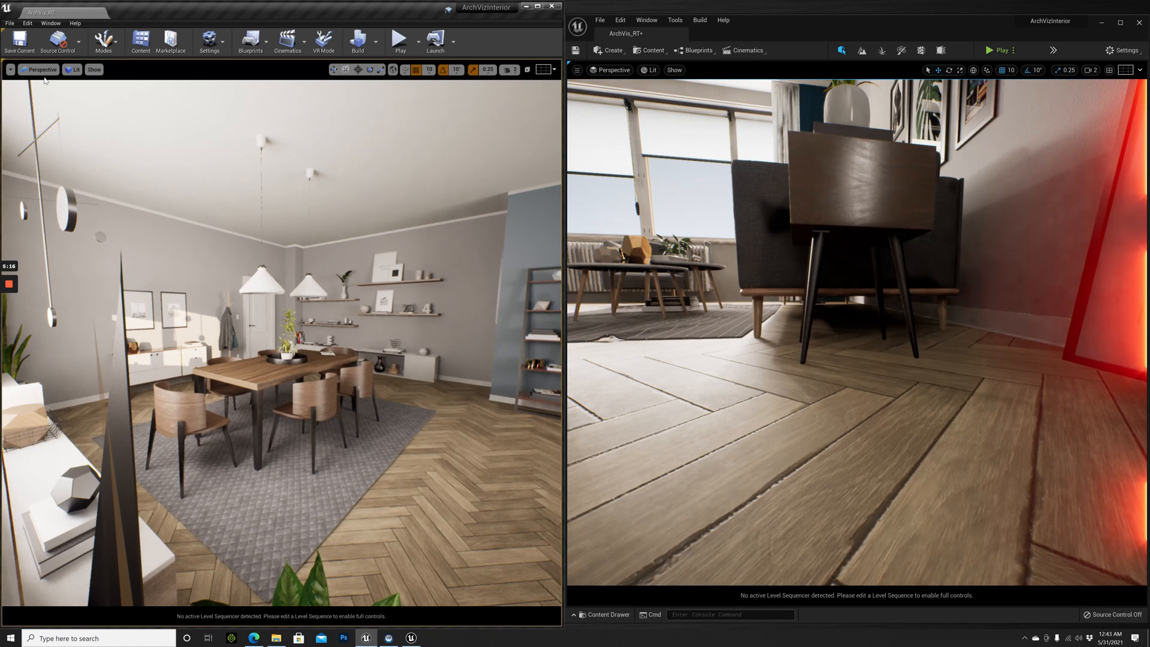
Show the UE4 viewport's Perspective dropdown listing the placed cinematic cameras
left_click(41, 70)
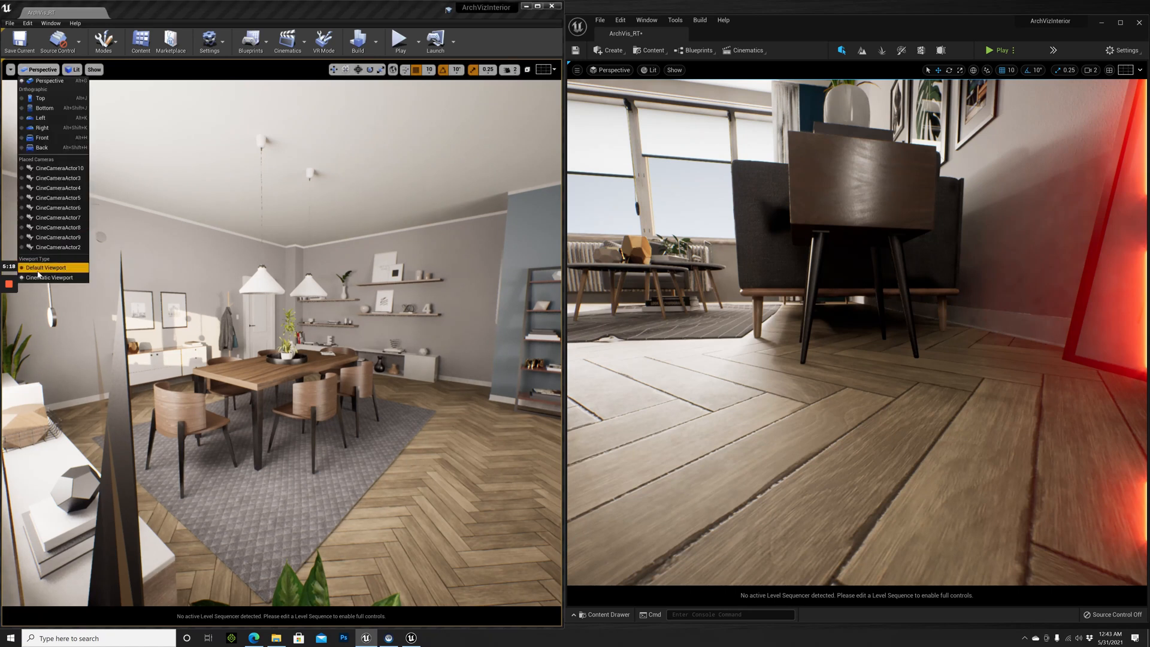